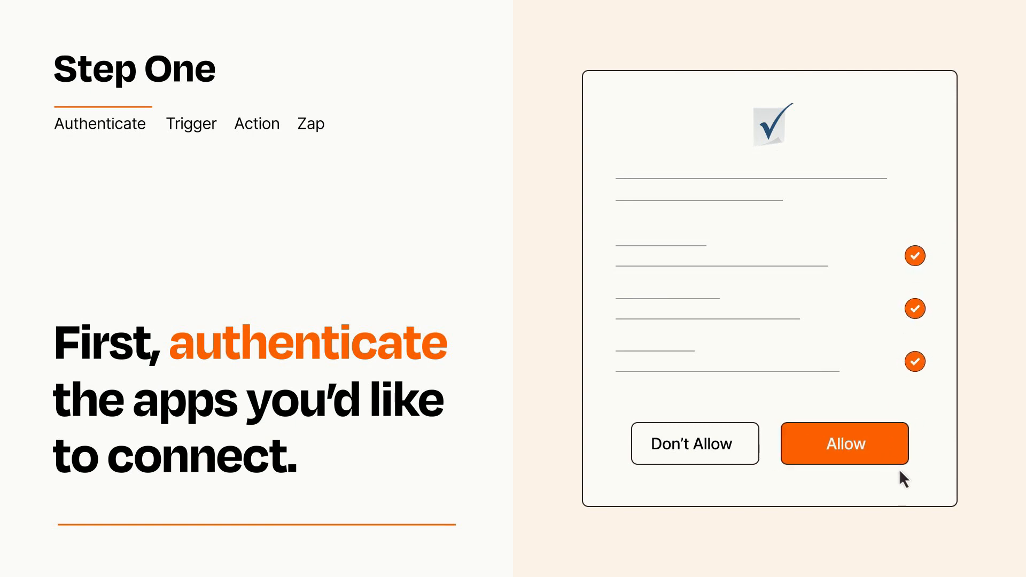
# Allow the authorization prompt so Zapier can connect the app
pyautogui.click(844, 443)
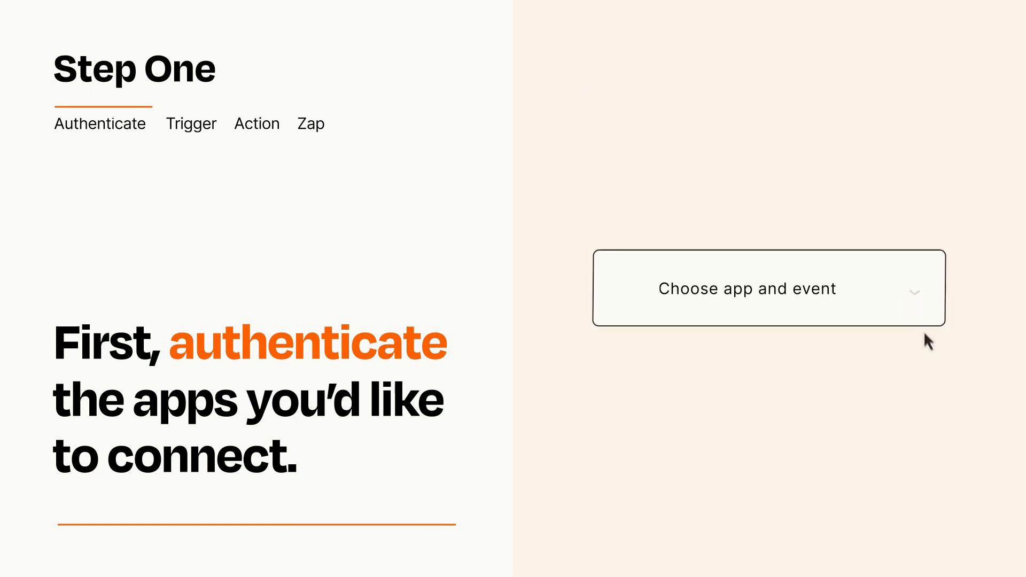
# Choose New Spreadsheet Row from the trigger's app and event list
pyautogui.click(768, 288)
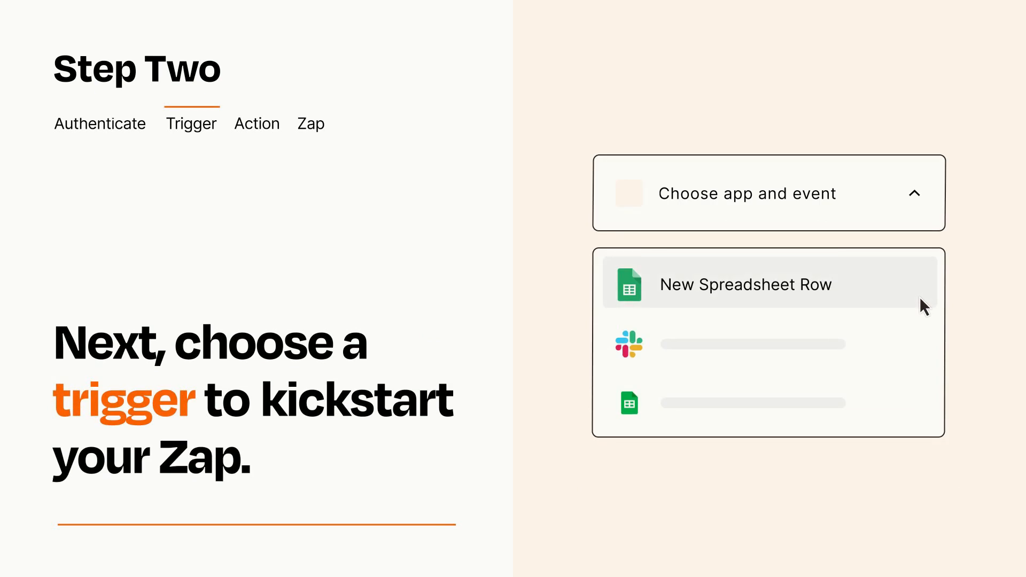
pyautogui.moveTo(923, 340)
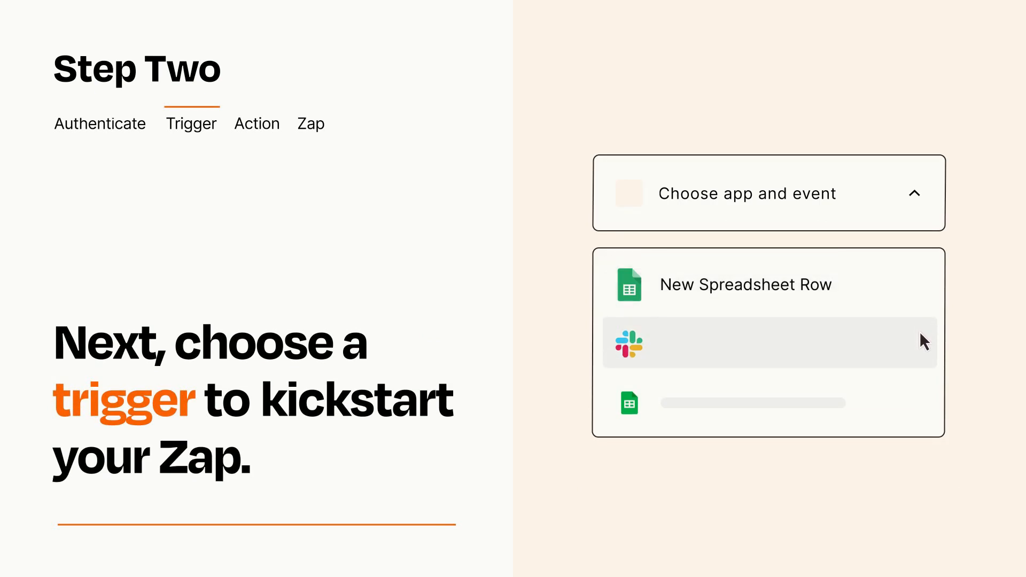
pyautogui.moveTo(925, 408)
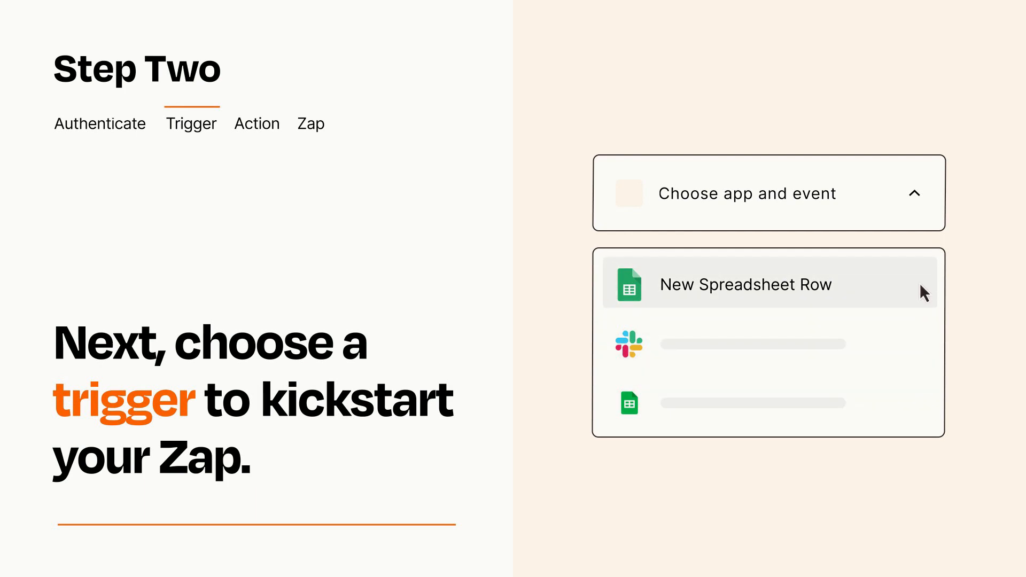
pyautogui.moveTo(922, 295)
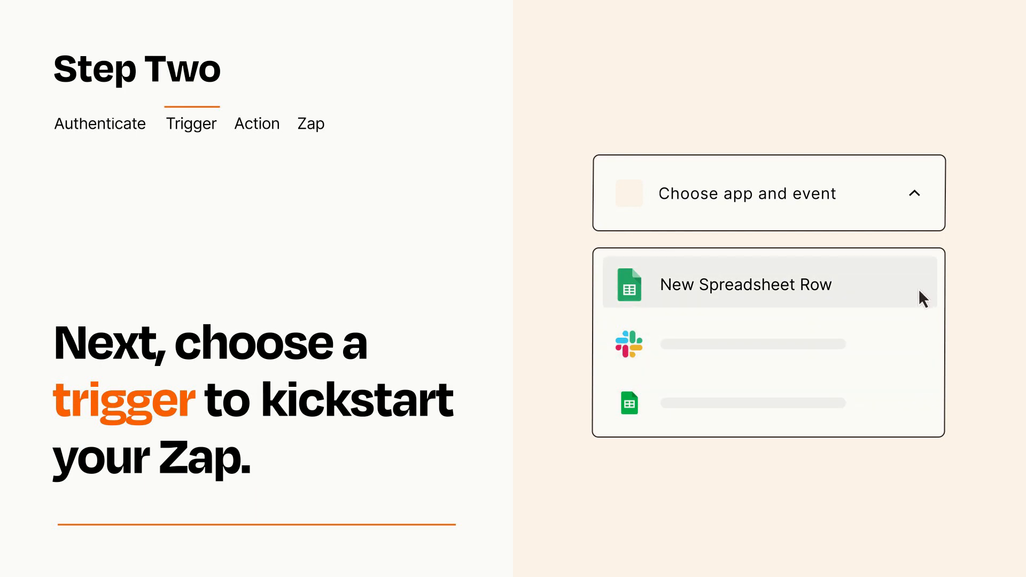
pyautogui.click(744, 283)
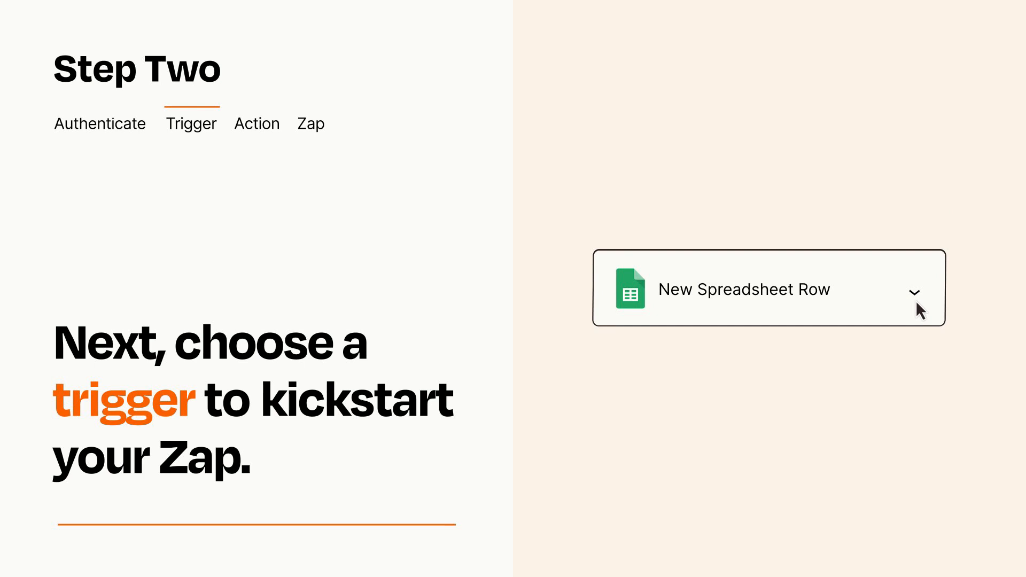
pyautogui.moveTo(928, 308)
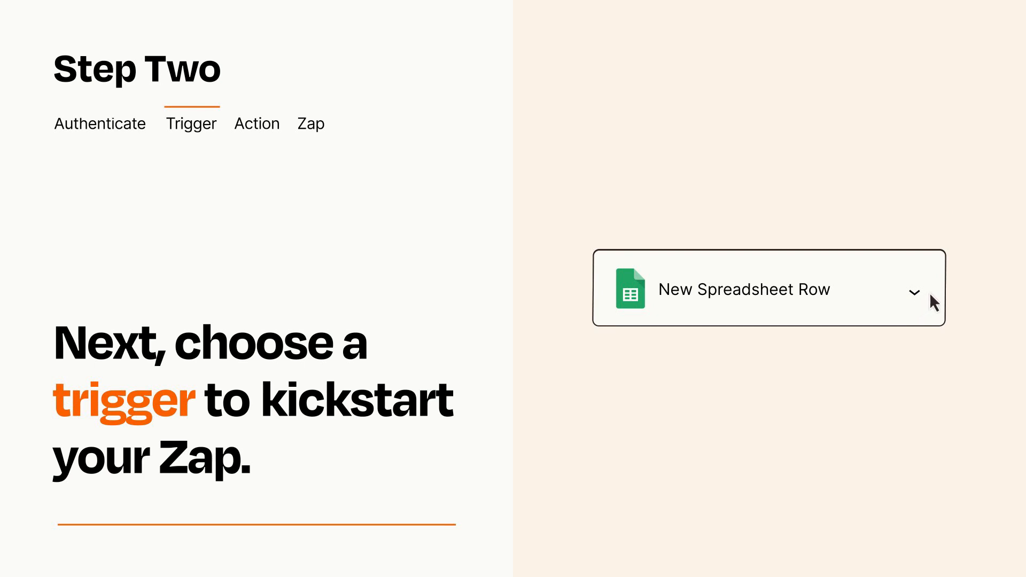
pyautogui.moveTo(932, 295)
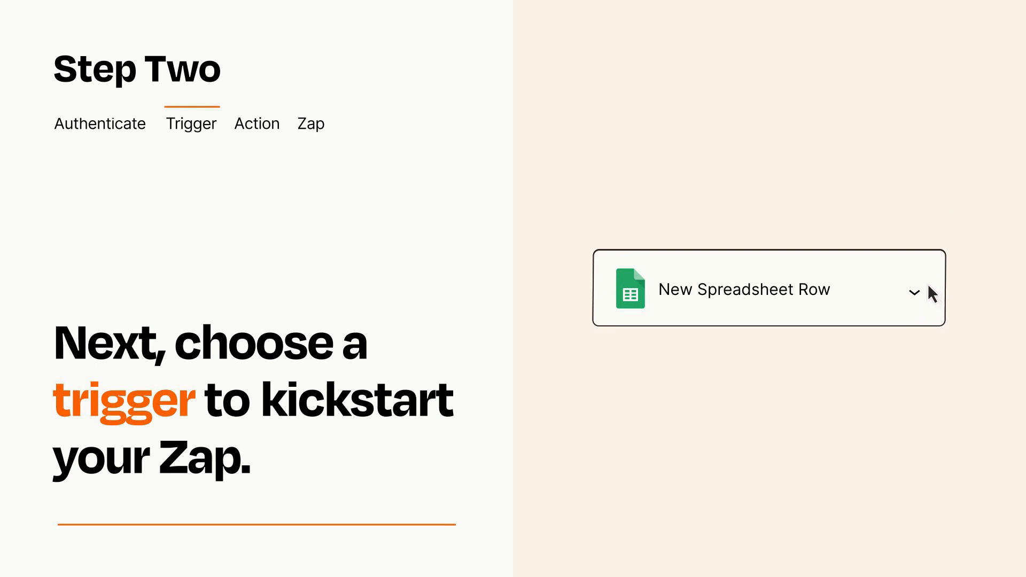
# Choose Add Row to Sheet from the action's app and event list
pyautogui.click(256, 123)
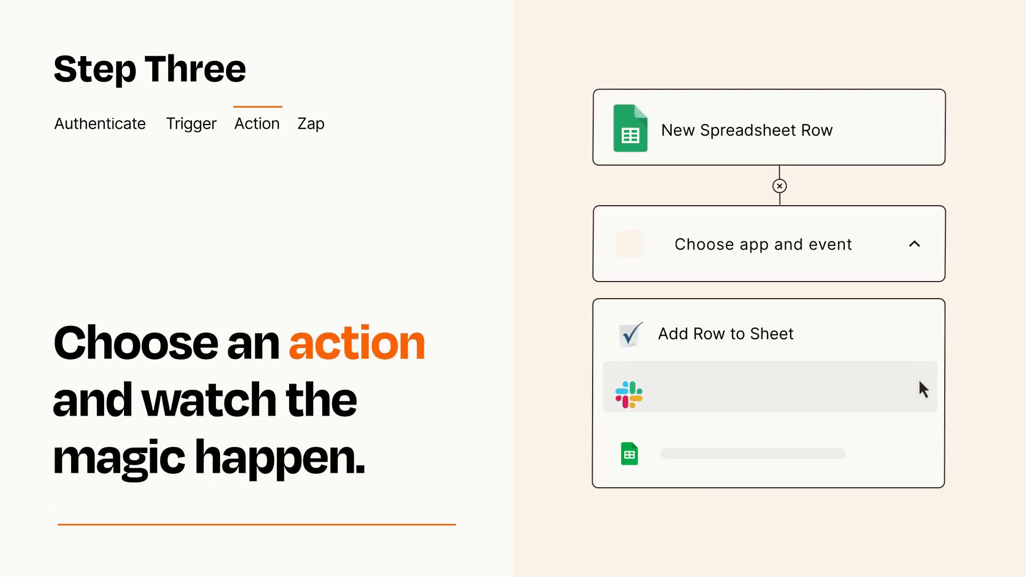
pyautogui.moveTo(924, 458)
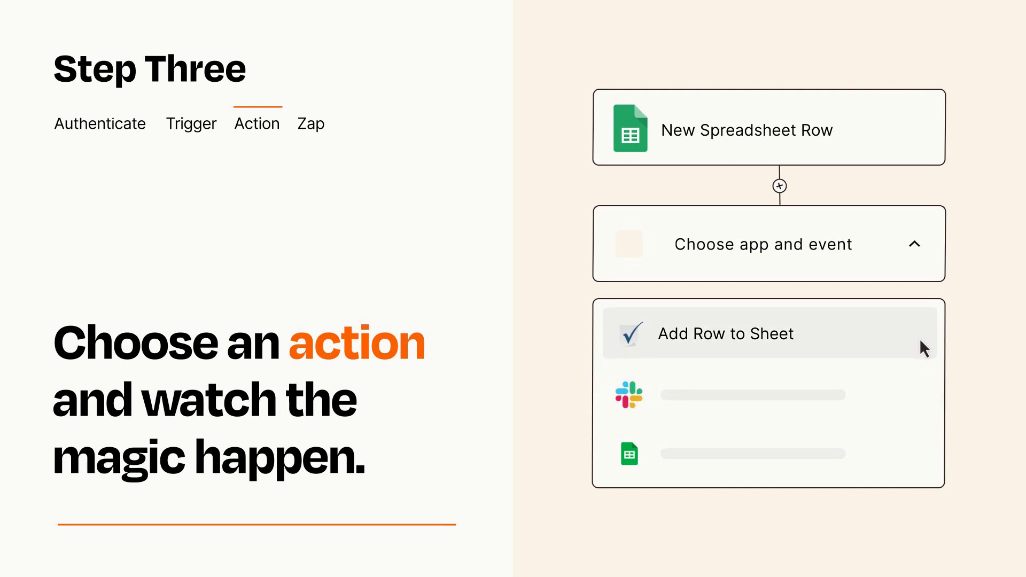
pyautogui.click(726, 333)
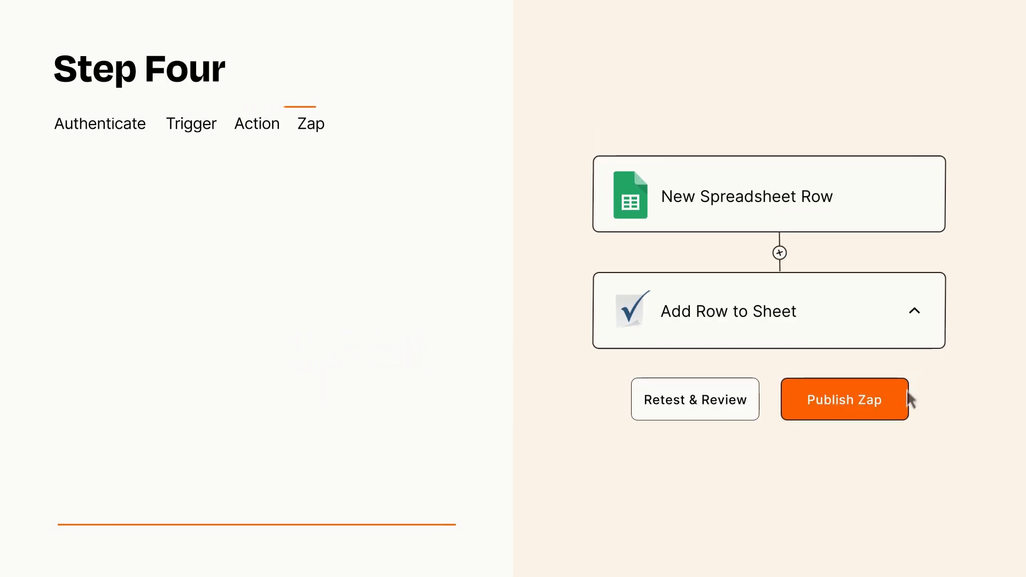
# Publish the New Spreadsheet Row to Add Row to Sheet Zap
pyautogui.click(844, 399)
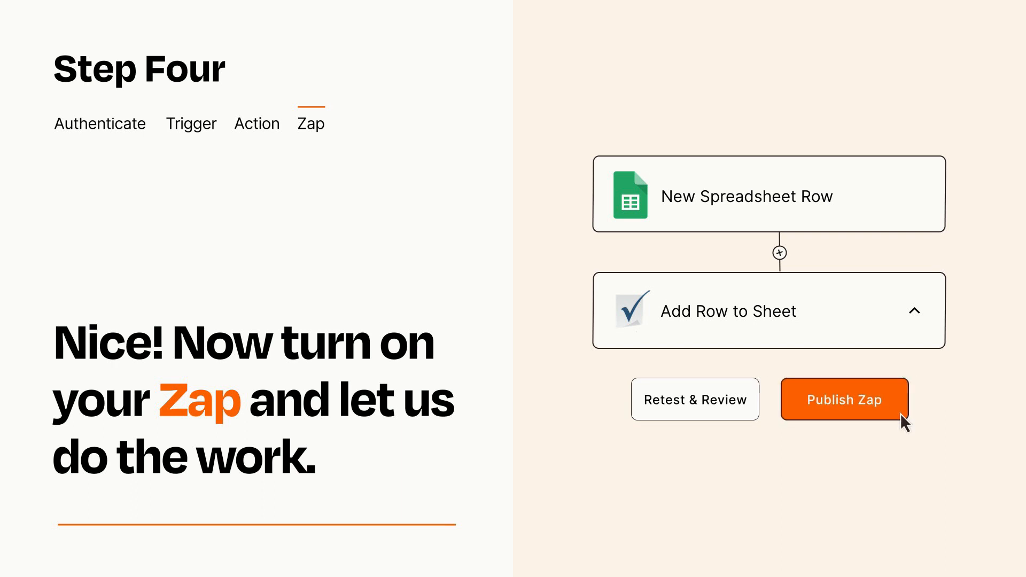
pyautogui.click(844, 399)
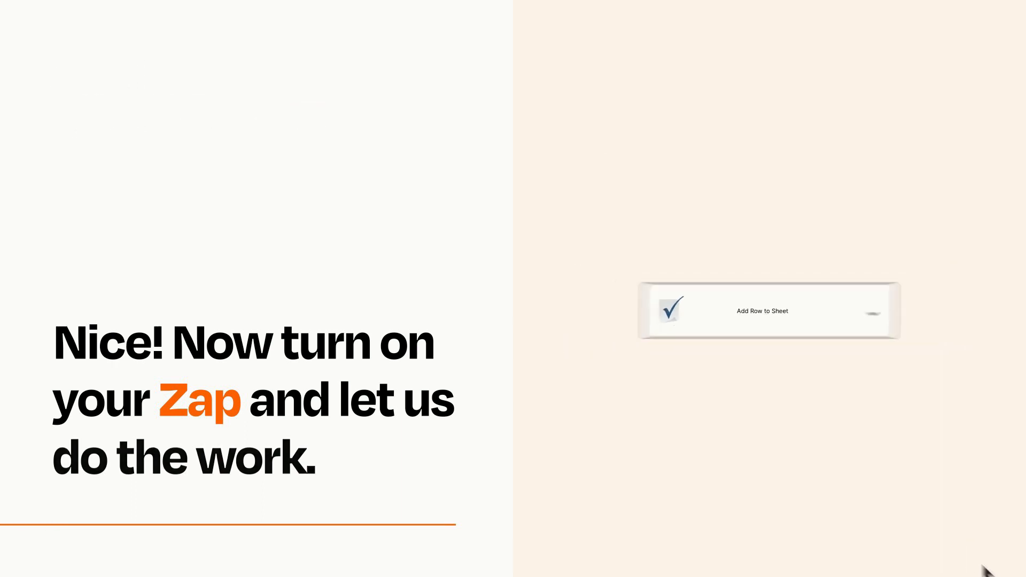